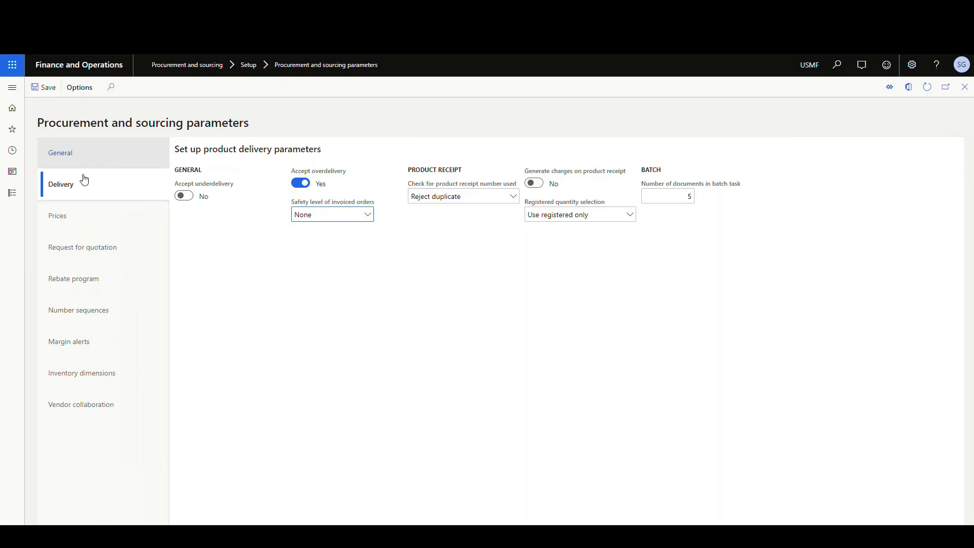
{"action": "mouse_move", "coordinate": [272, 326]}
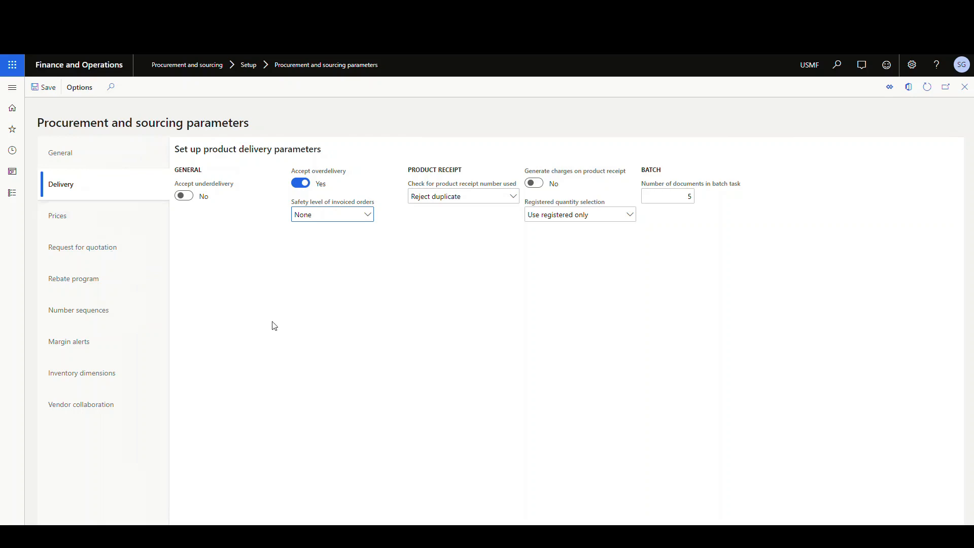
{"action": "mouse_move", "coordinate": [340, 226]}
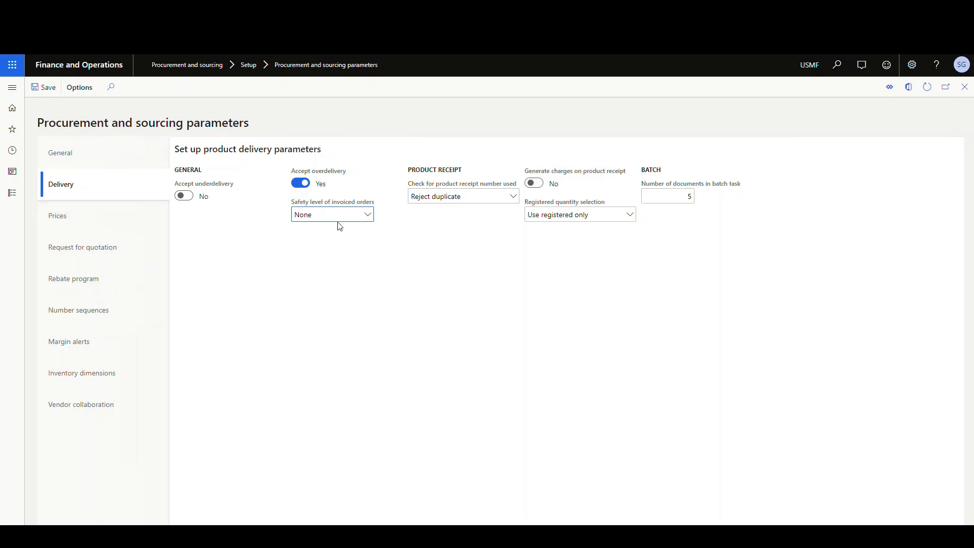
{"action": "mouse_move", "coordinate": [305, 236]}
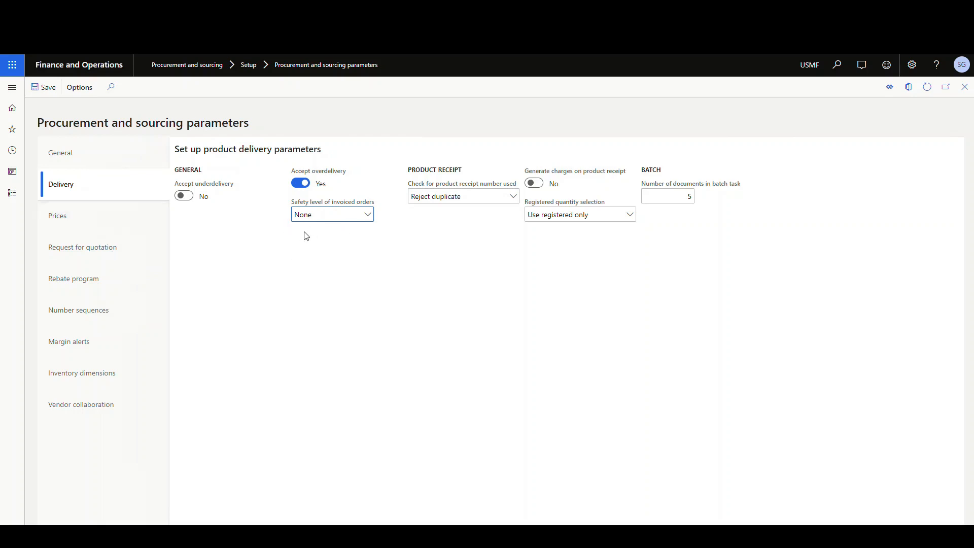
Step: Set Safety level of invoiced orders to Locked in Procurement and sourcing parameters
{"action": "left_click", "coordinate": [368, 214]}
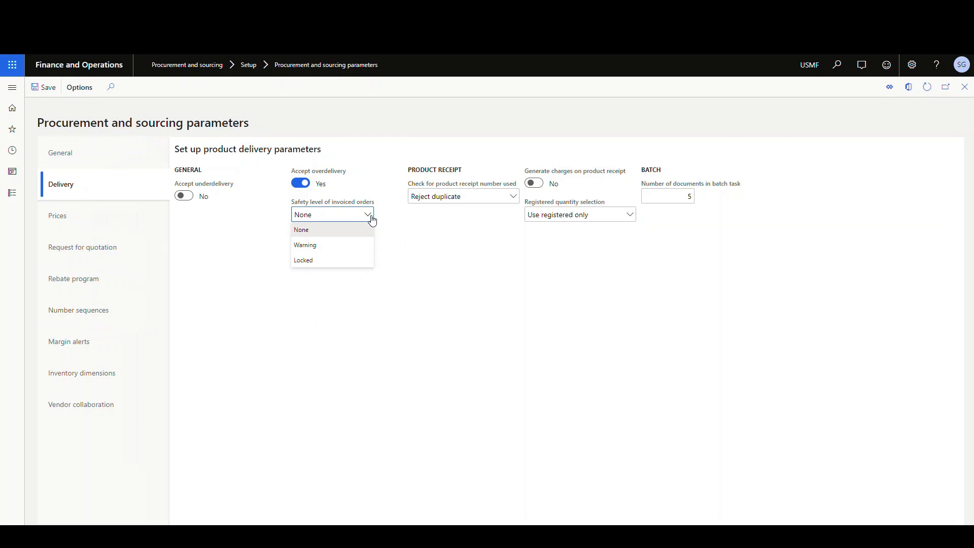
{"action": "left_click", "coordinate": [301, 229]}
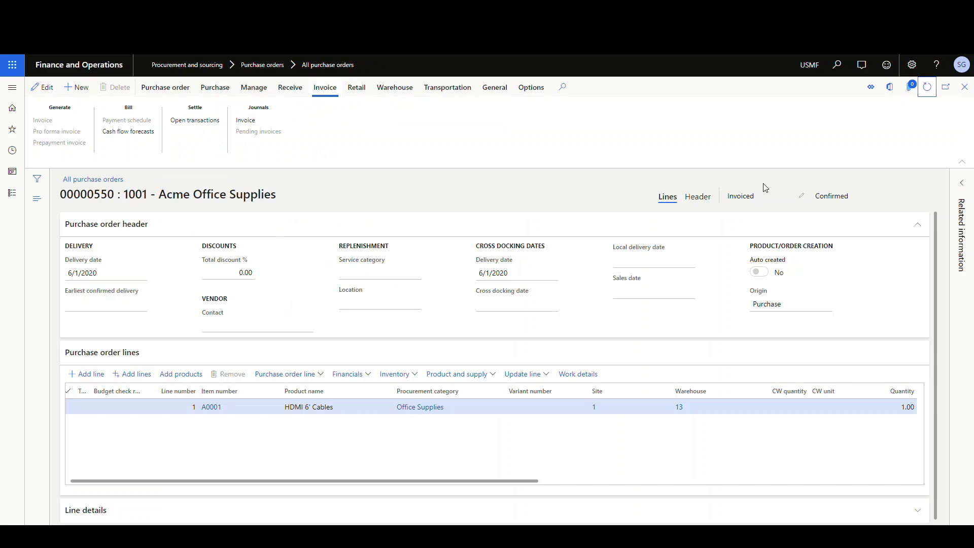
{"action": "mouse_move", "coordinate": [749, 221]}
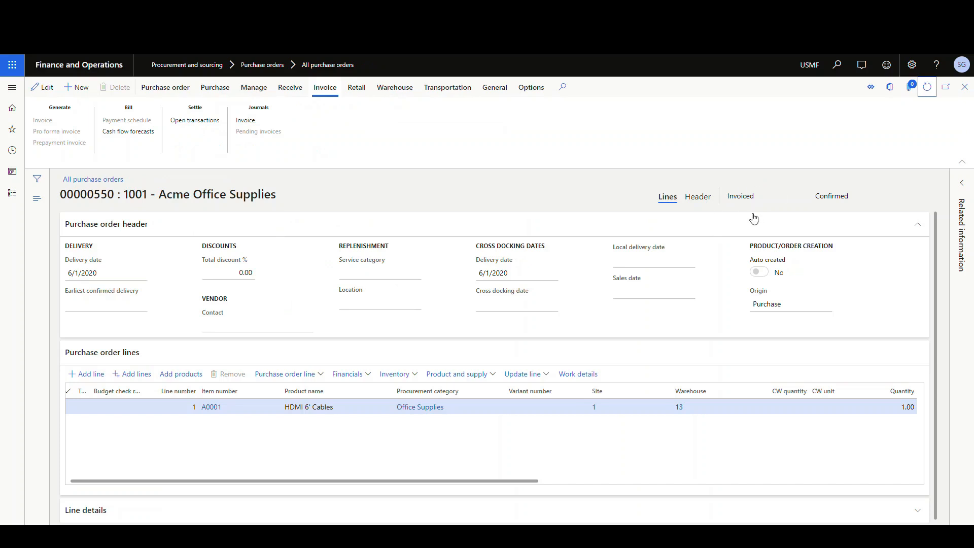
{"action": "mouse_move", "coordinate": [105, 409]}
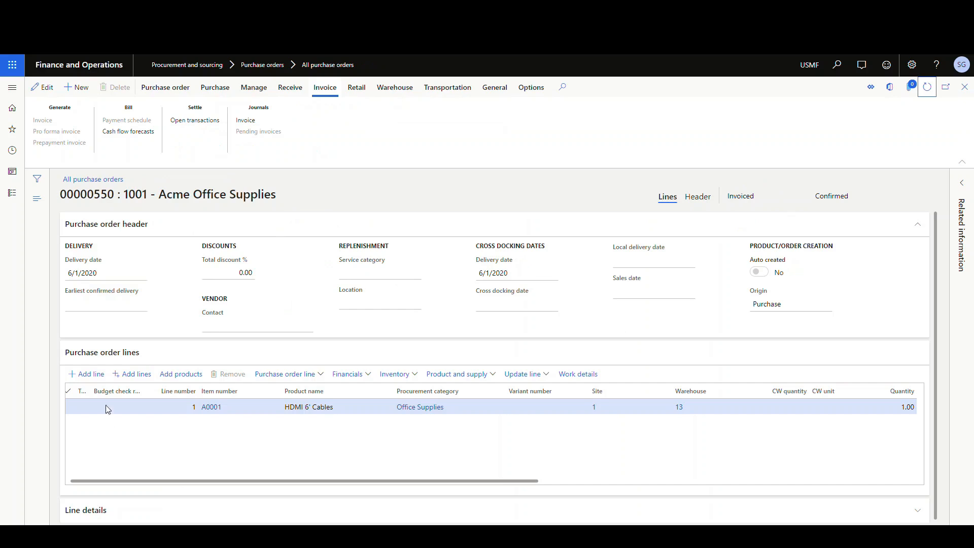
{"action": "mouse_move", "coordinate": [208, 429]}
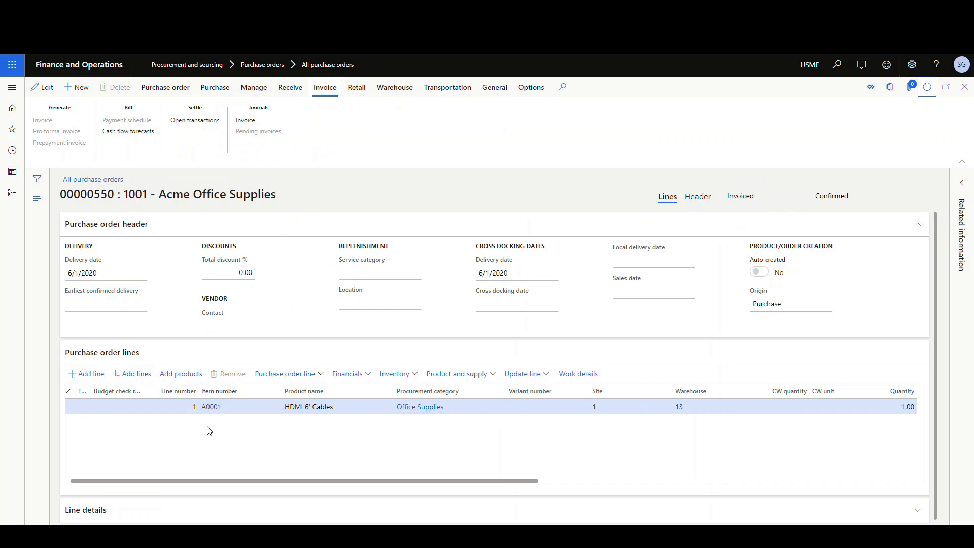
{"action": "mouse_move", "coordinate": [91, 373]}
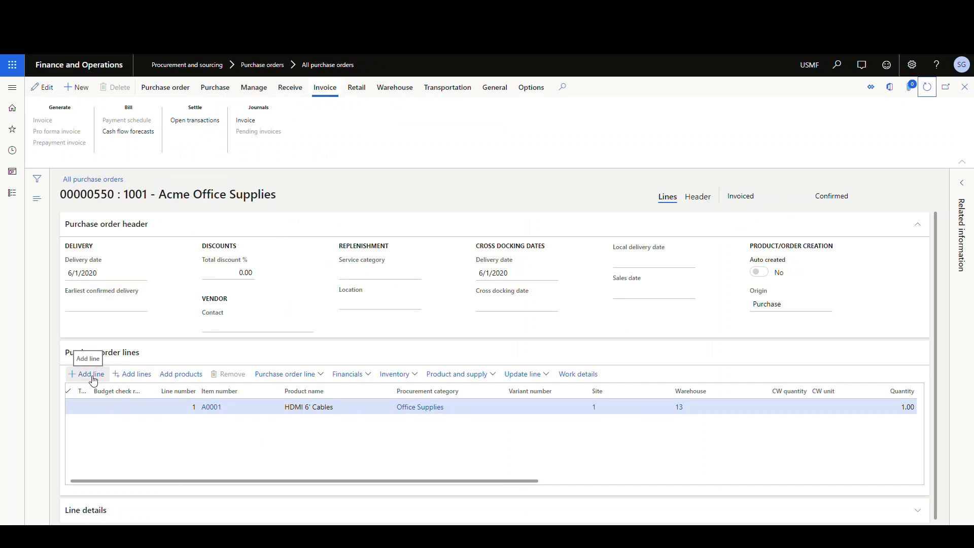
{"action": "left_click", "coordinate": [90, 374]}
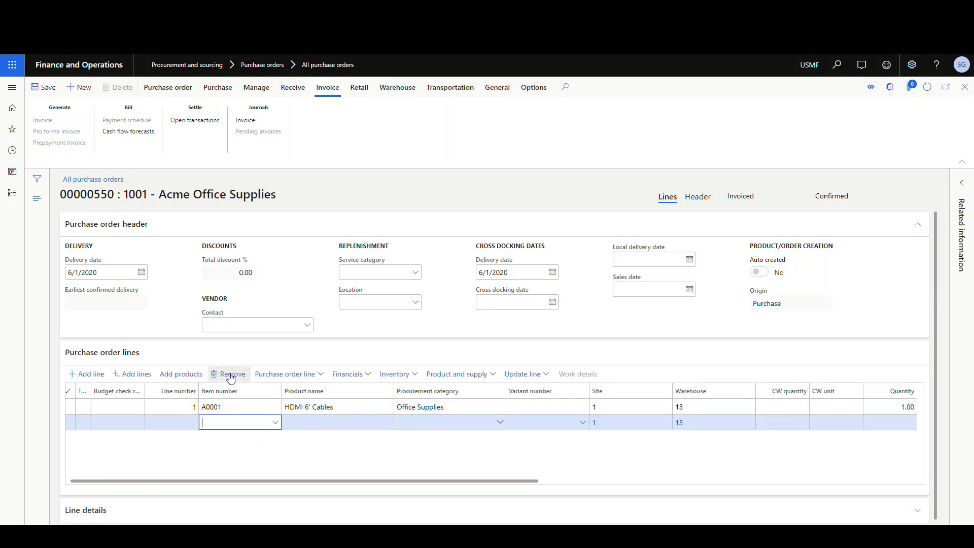
{"action": "left_click", "coordinate": [231, 374]}
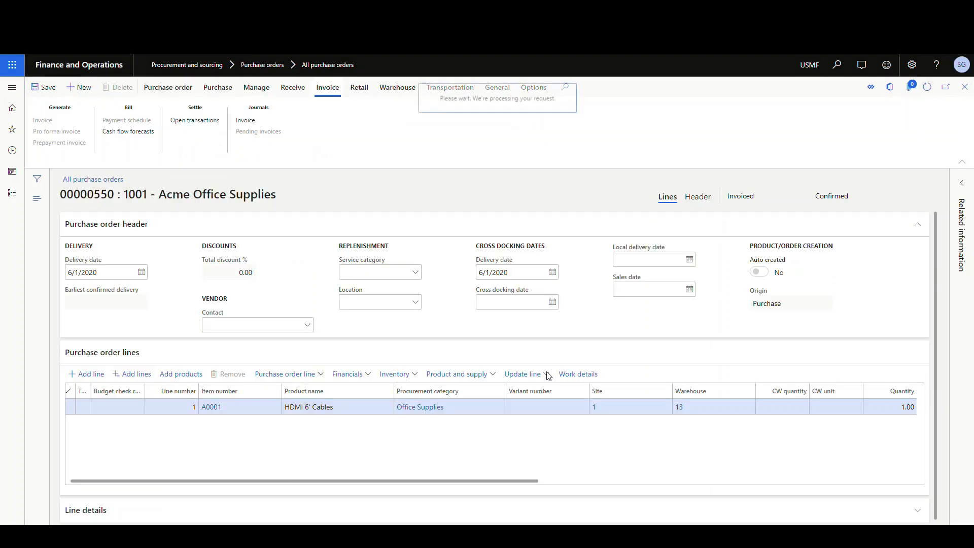
{"action": "mouse_move", "coordinate": [87, 377]}
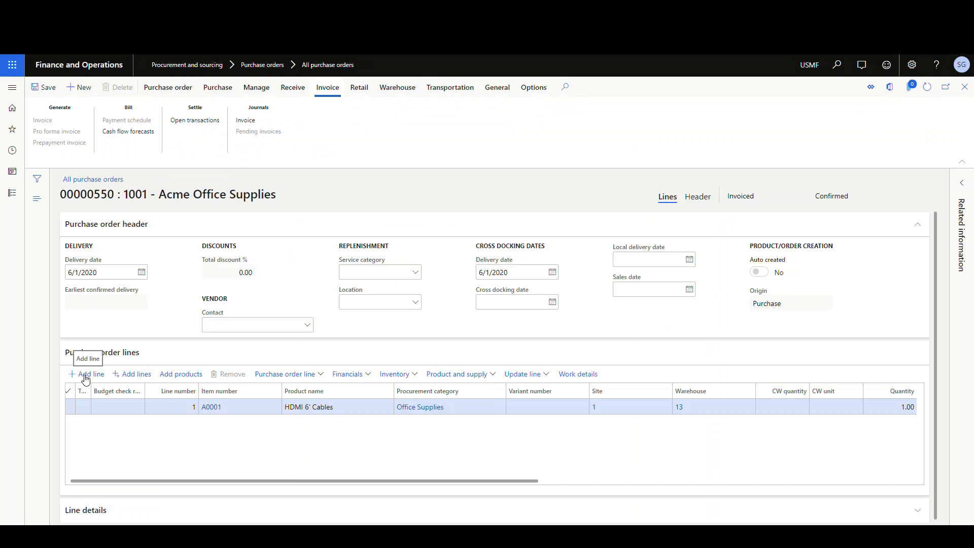
{"action": "left_click", "coordinate": [86, 373]}
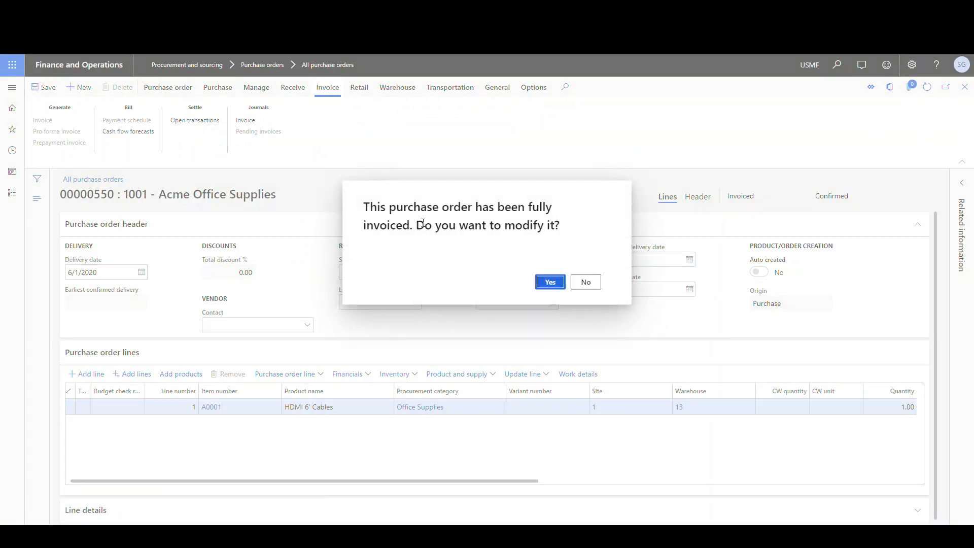
{"action": "mouse_move", "coordinate": [466, 249]}
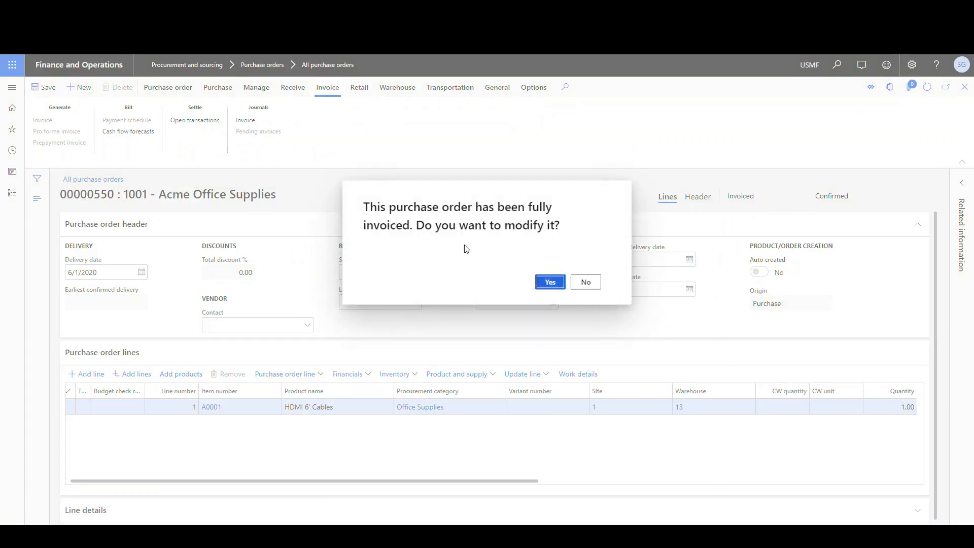
{"action": "mouse_move", "coordinate": [531, 304]}
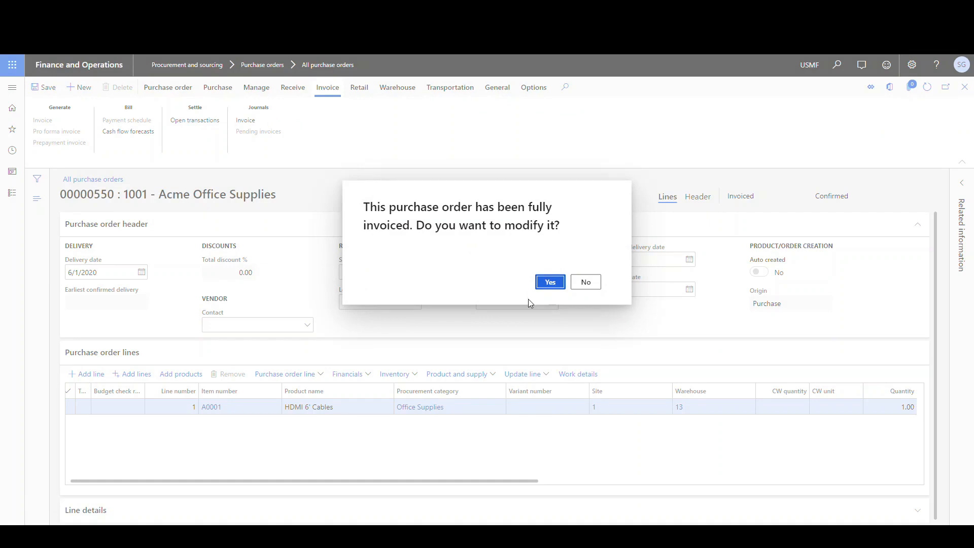
{"action": "mouse_move", "coordinate": [584, 281]}
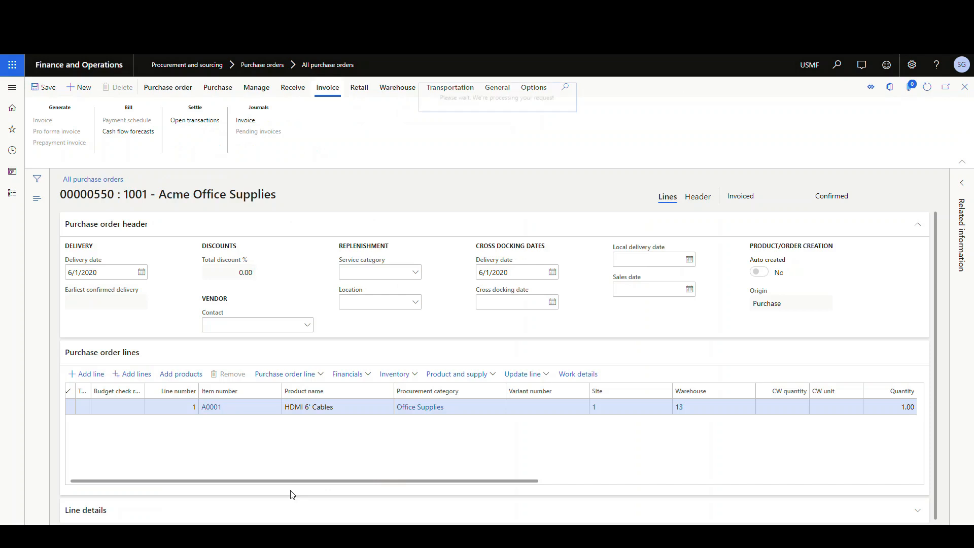
Step: Refresh purchase order 00000550 so Add line and Remove appear greyed out
{"action": "left_click", "coordinate": [43, 87]}
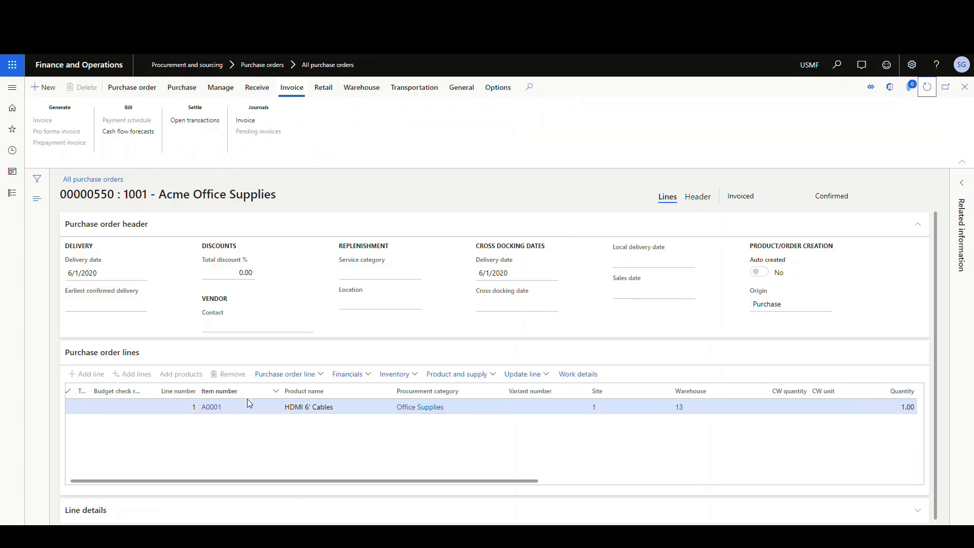
{"action": "mouse_move", "coordinate": [197, 377]}
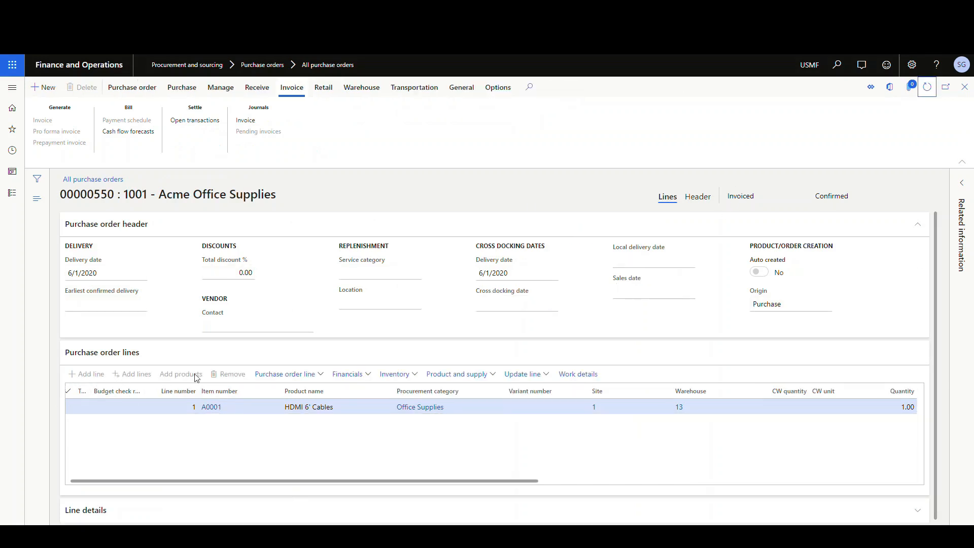
{"action": "mouse_move", "coordinate": [53, 409]}
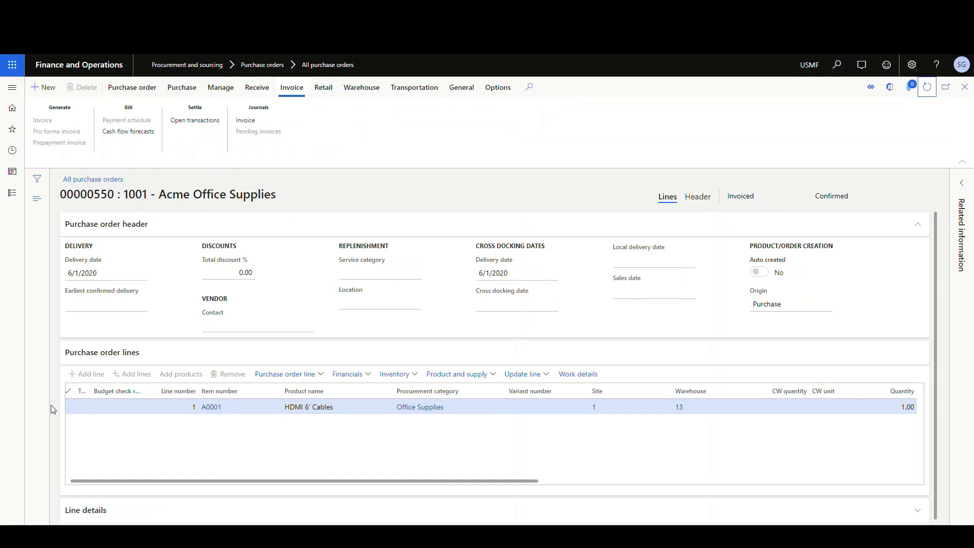